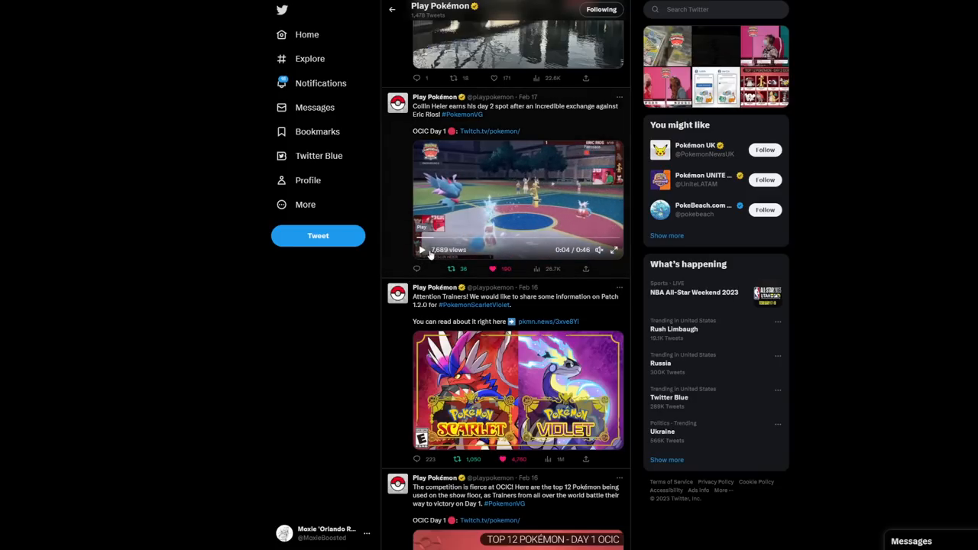
mouse_move(421, 318)
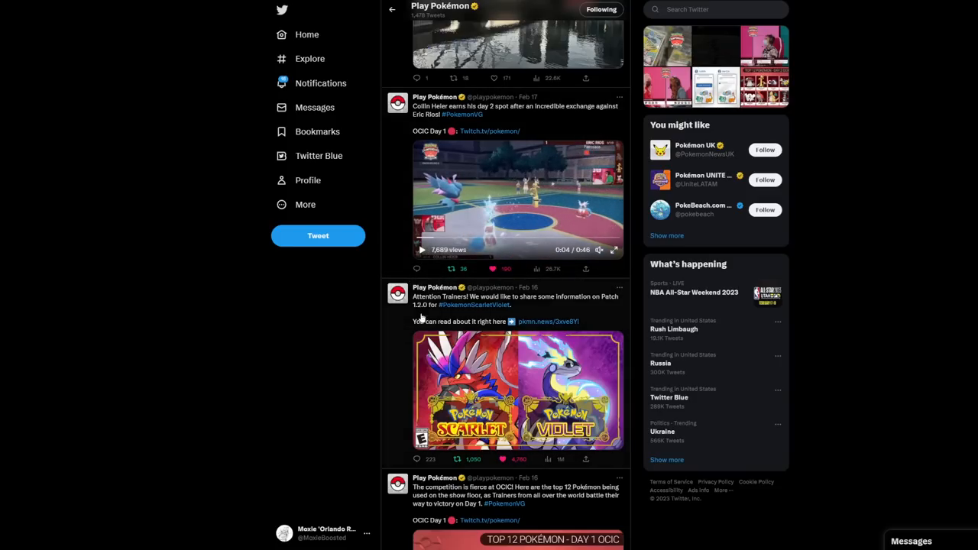
mouse_move(410, 319)
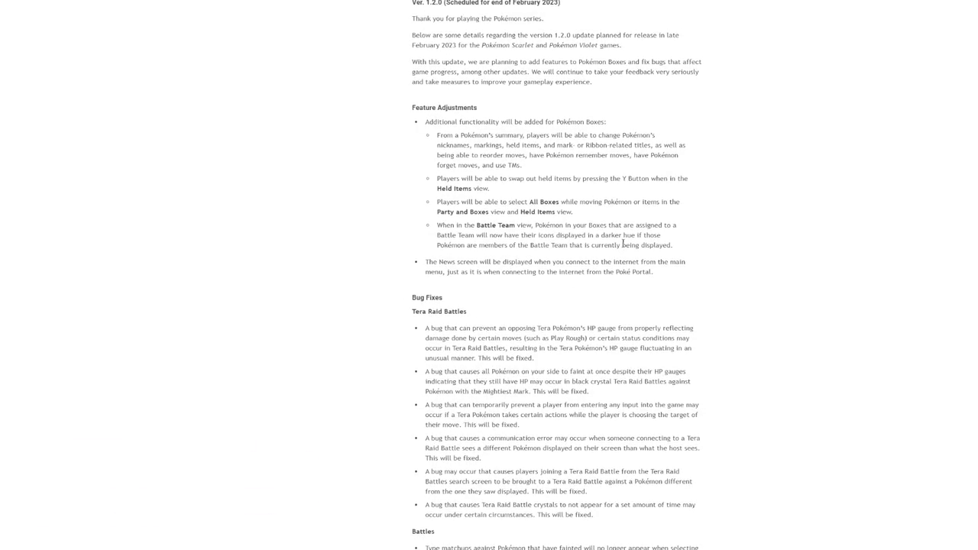
mouse_move(743, 186)
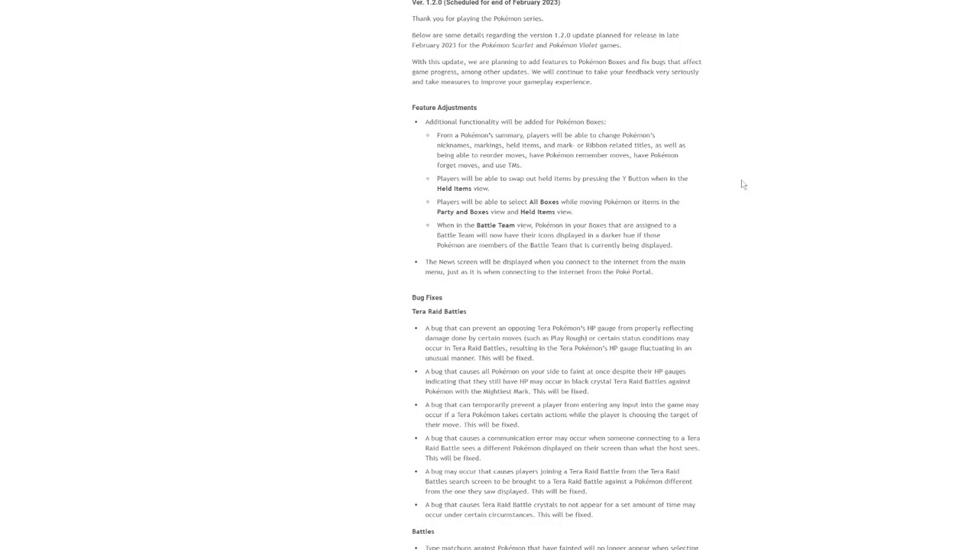
scroll("down", 3)
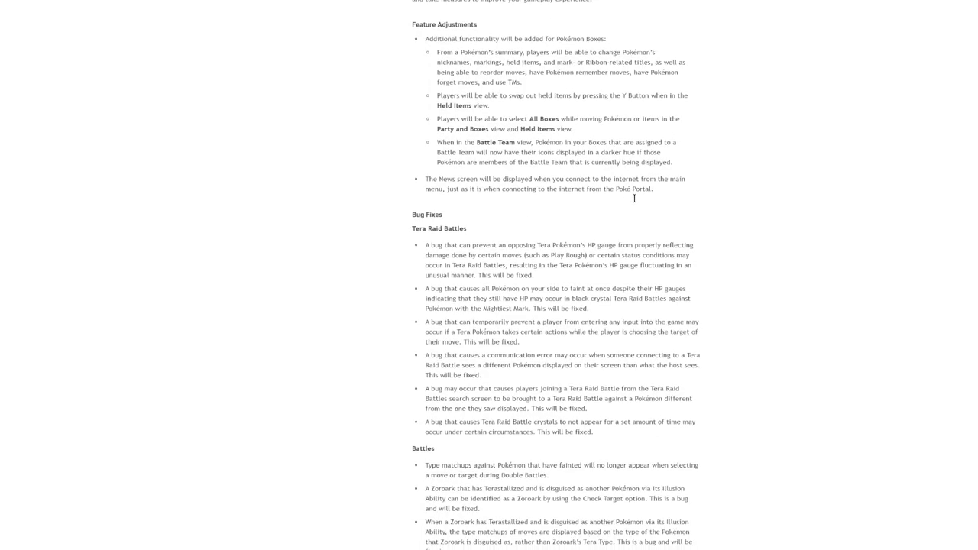
mouse_move(722, 288)
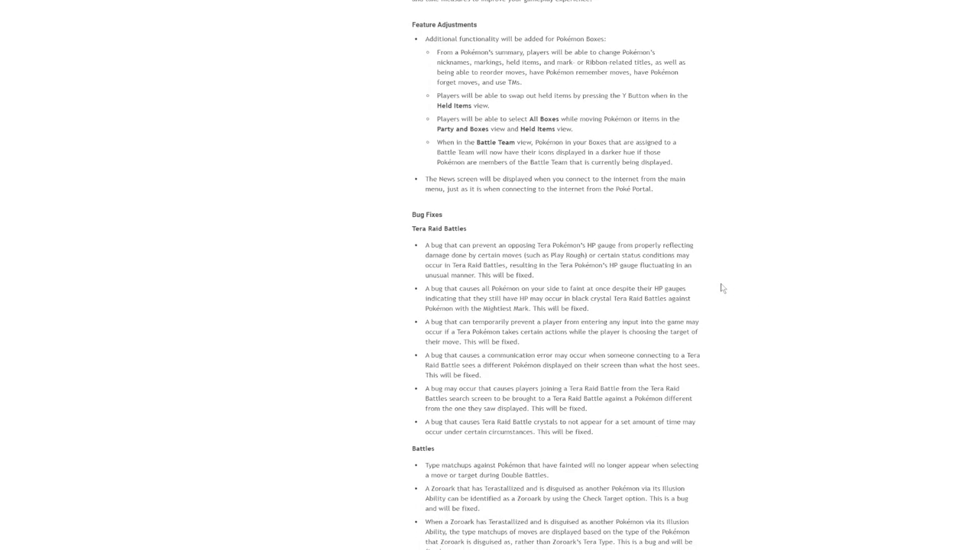
scroll("up", 3)
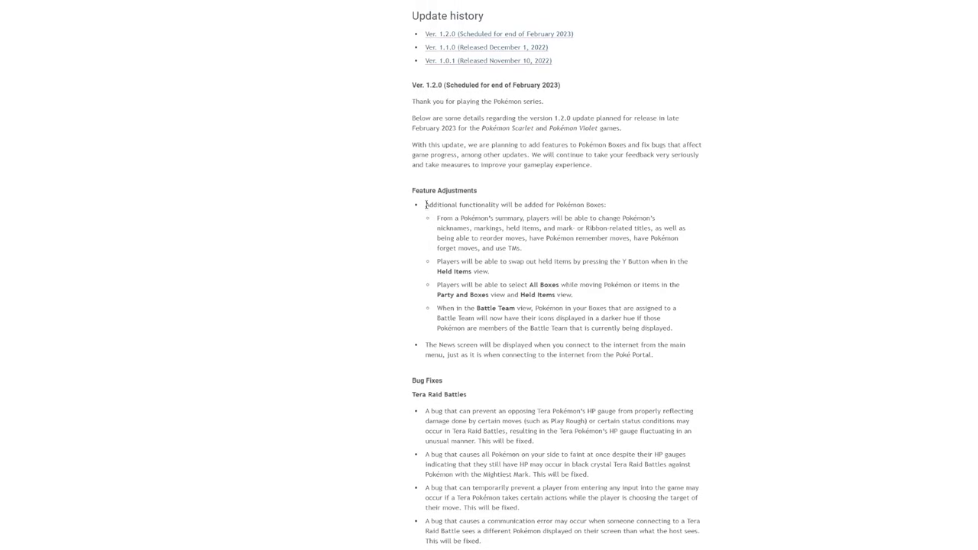
mouse_move(468, 219)
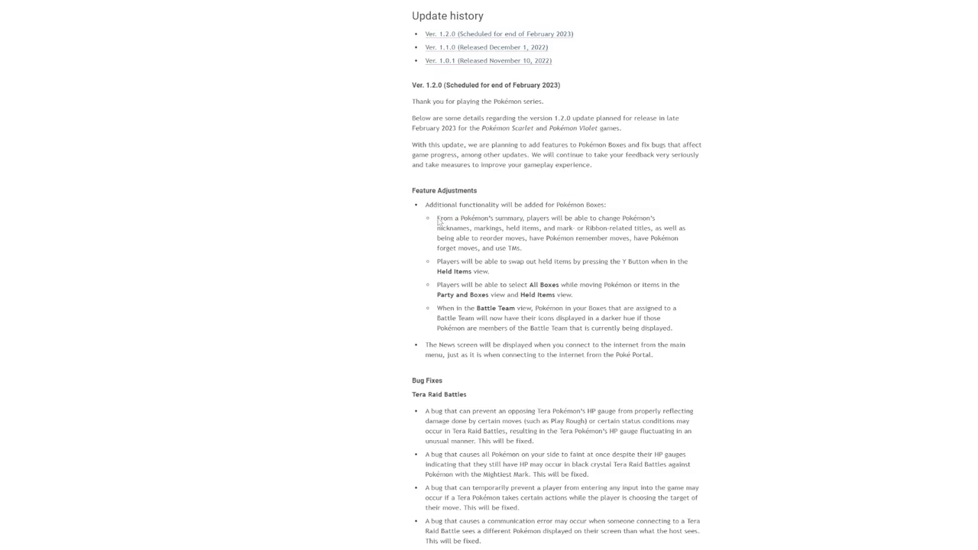
left_click_drag(432, 218, 519, 227)
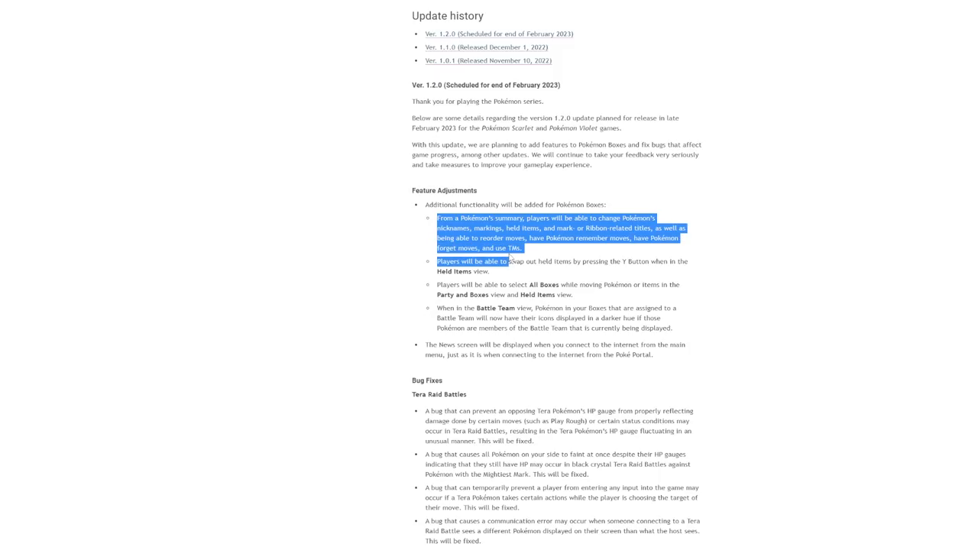
left_click(728, 196)
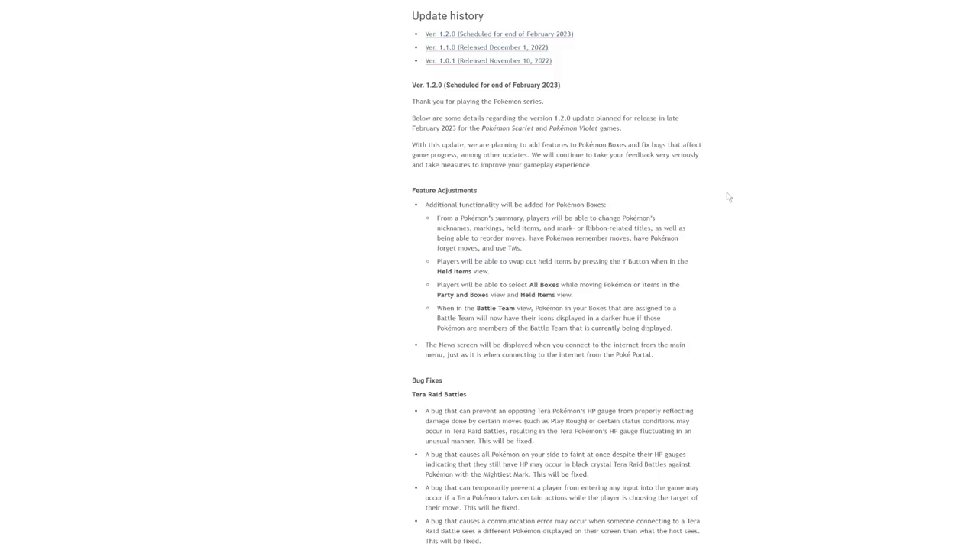
mouse_move(717, 215)
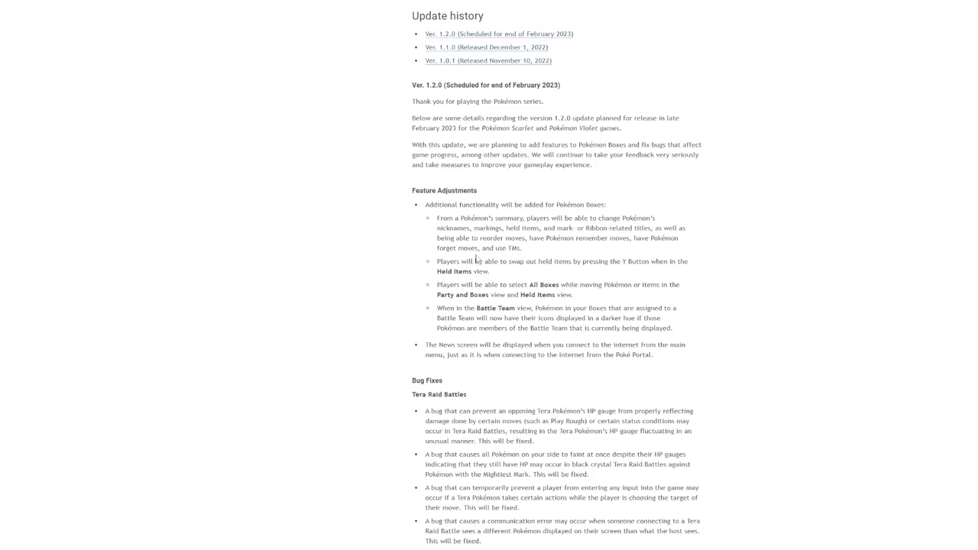
mouse_move(549, 262)
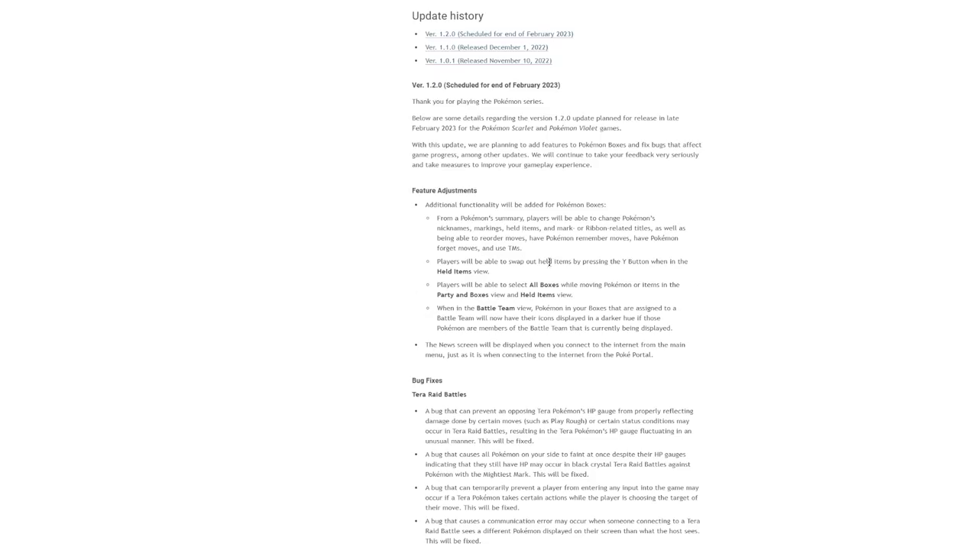
mouse_move(477, 281)
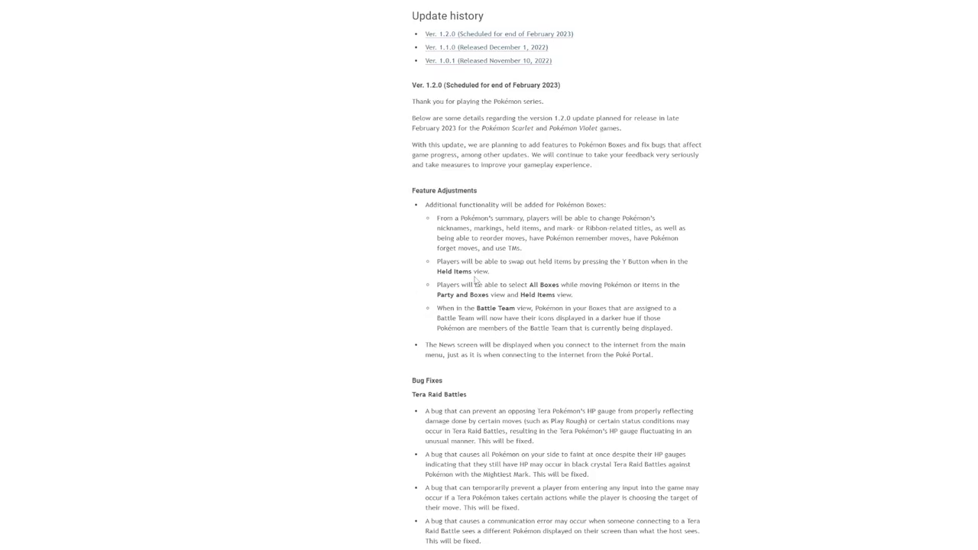
mouse_move(650, 285)
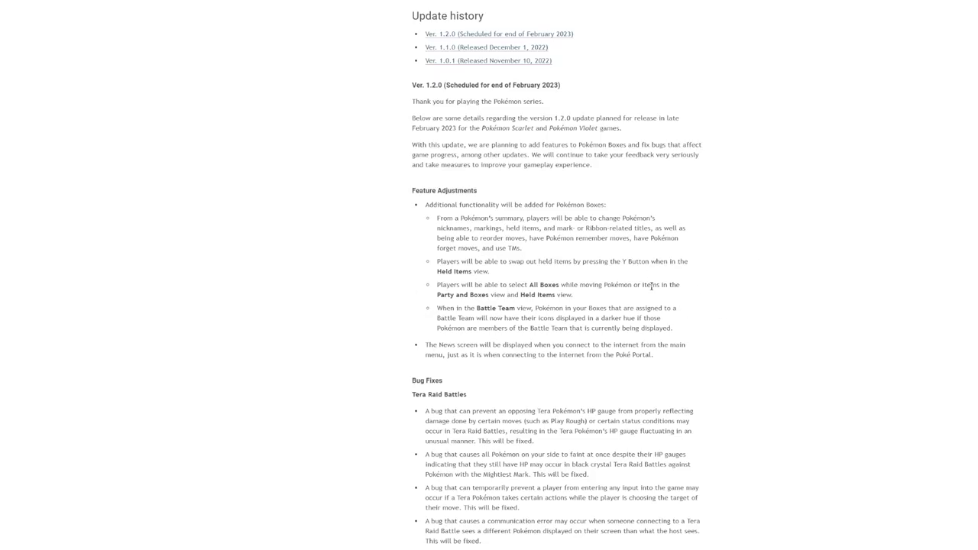
left_click_drag(438, 308, 661, 318)
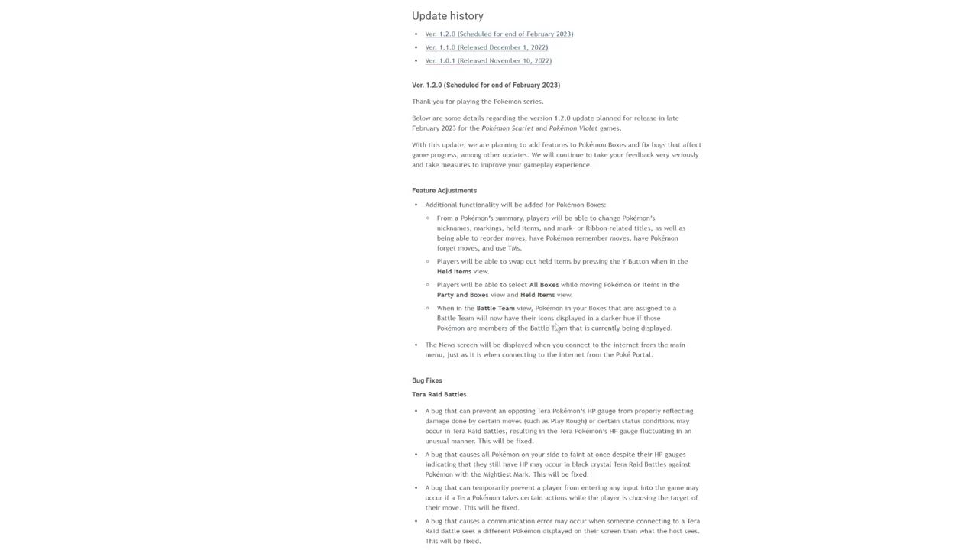
mouse_move(764, 324)
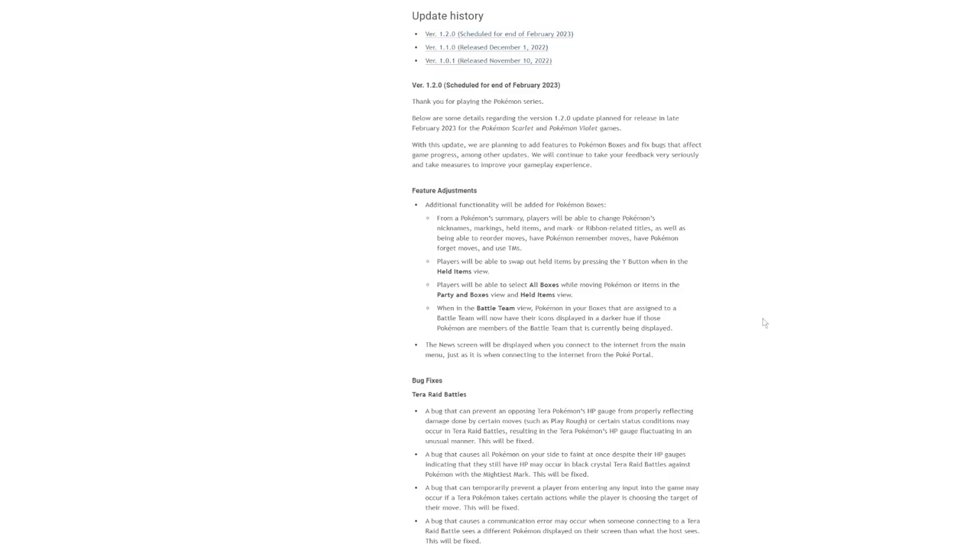
mouse_move(770, 290)
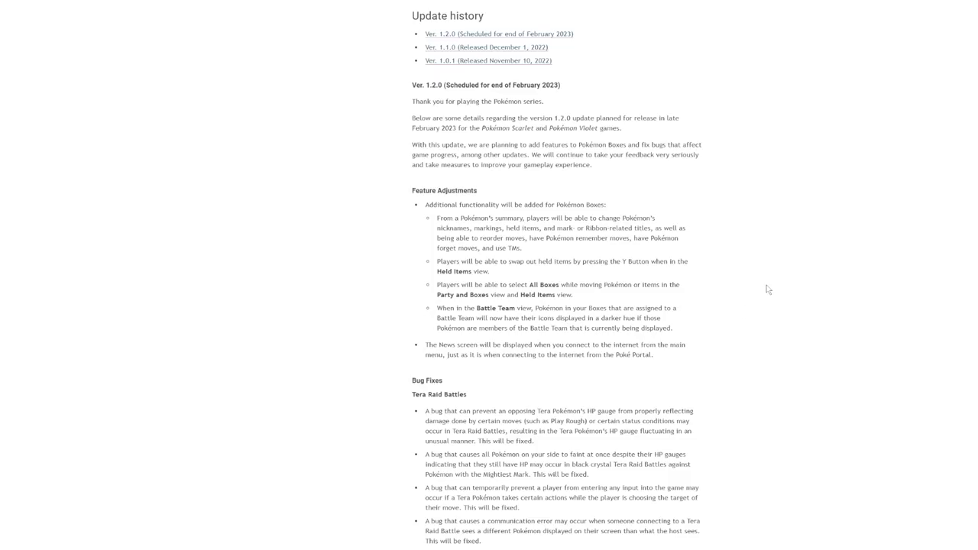
- Scroll to the Battles fixes, starting with the Double Battles type-matchup note on fainted Pokémon
scroll("down", 3)
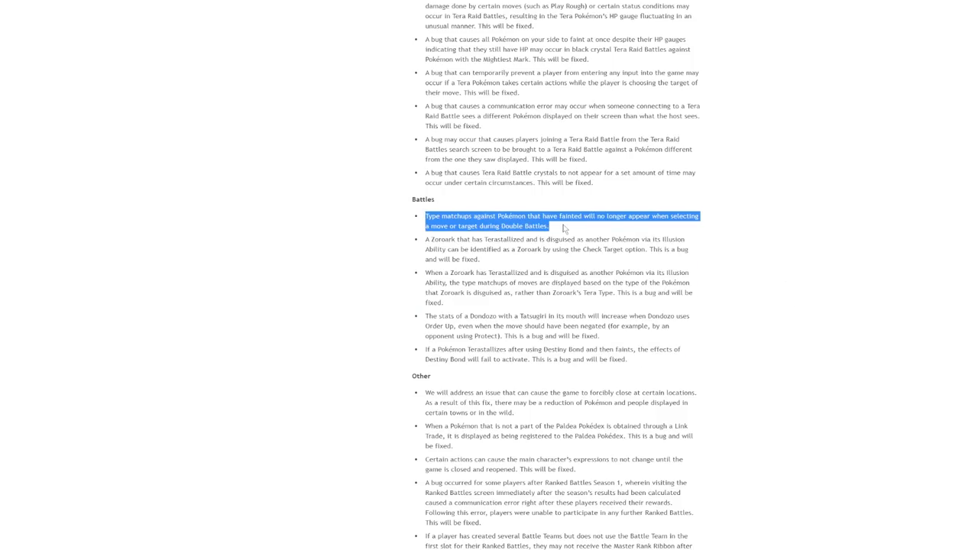
mouse_move(831, 266)
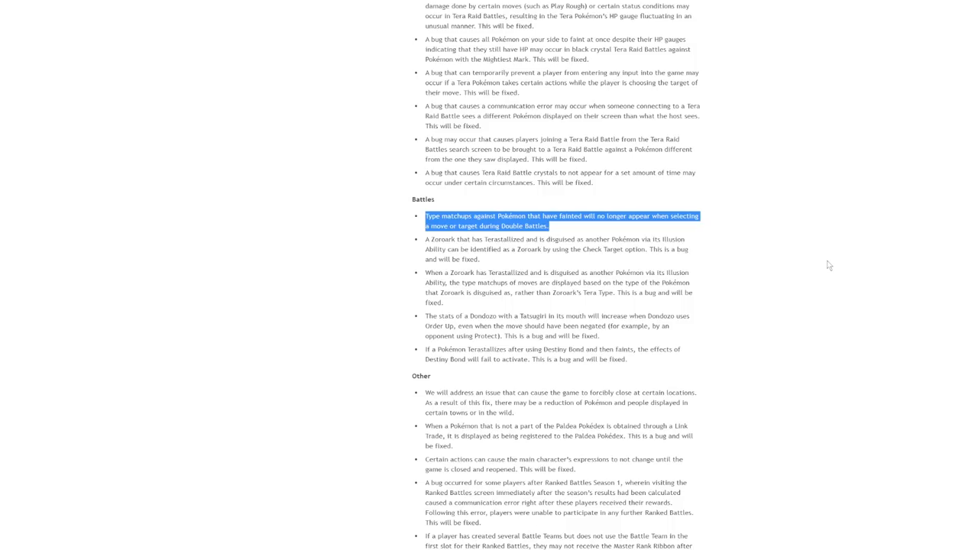
mouse_move(539, 306)
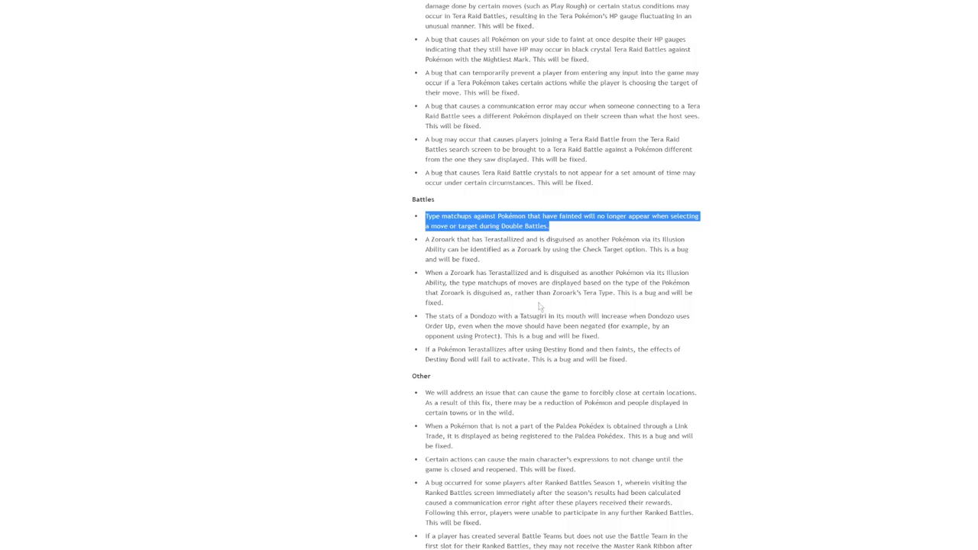
mouse_move(426, 244)
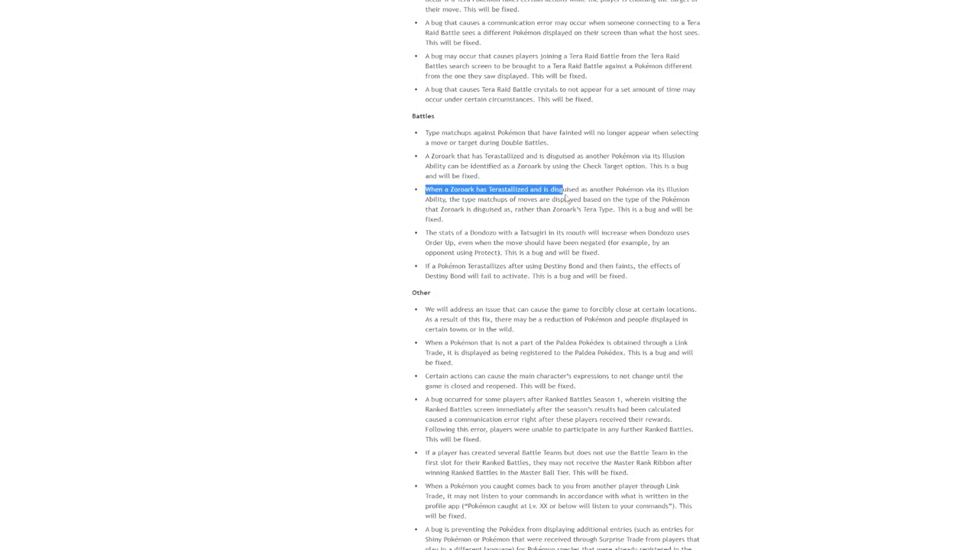
left_click_drag(562, 189, 470, 199)
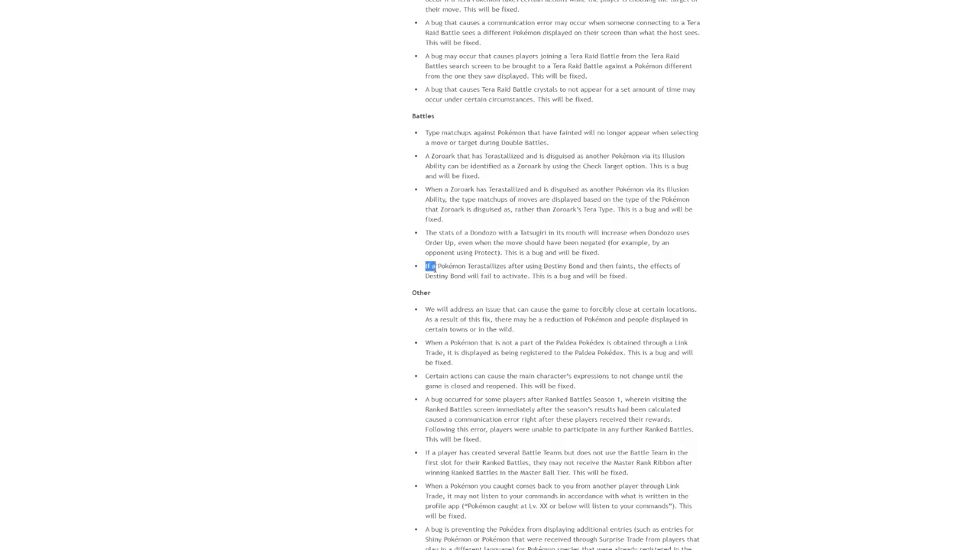
left_click_drag(428, 266, 598, 266)
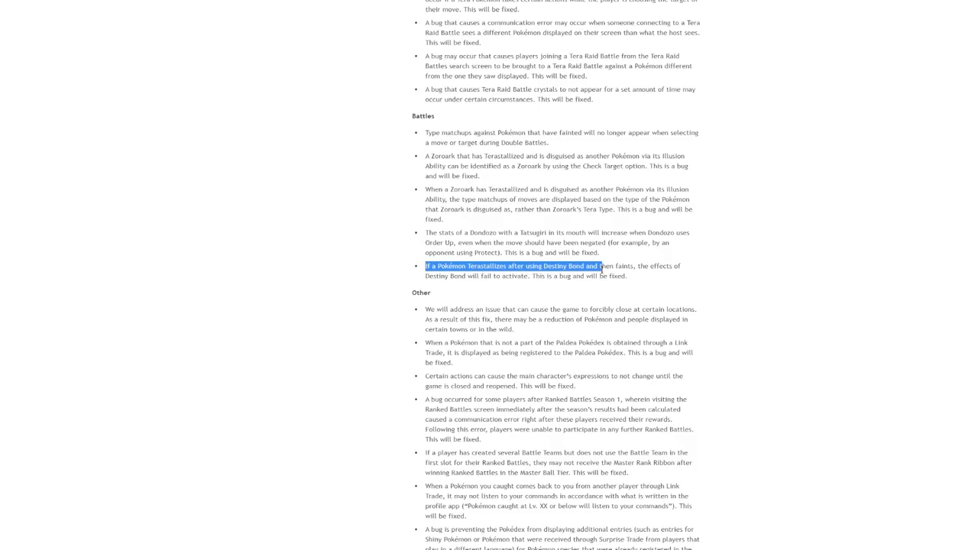
left_click_drag(600, 266, 552, 275)
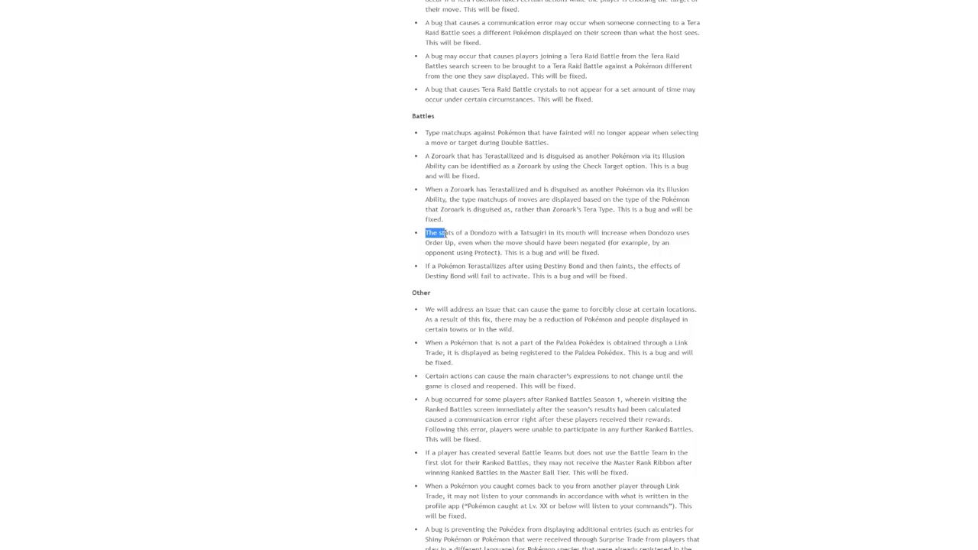
left_click_drag(424, 232, 550, 232)
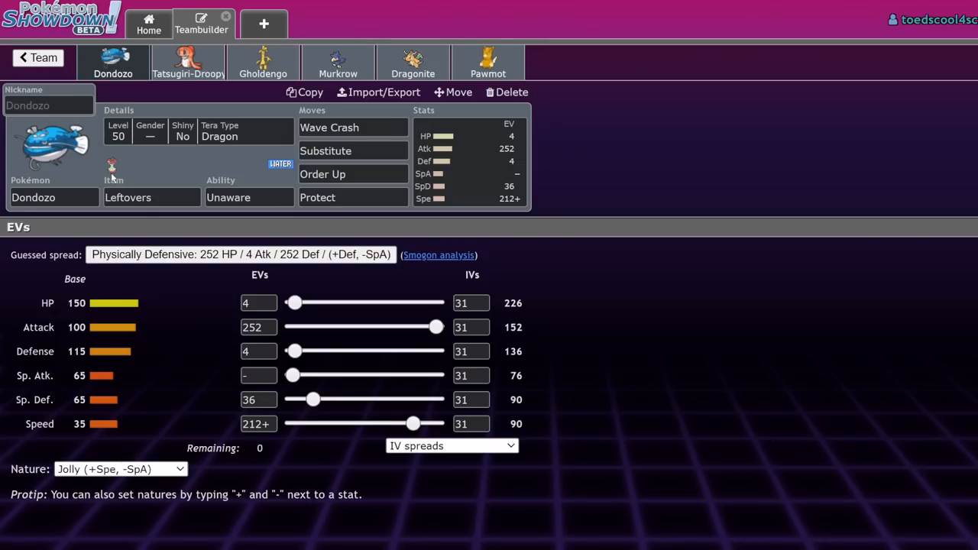
mouse_move(87, 213)
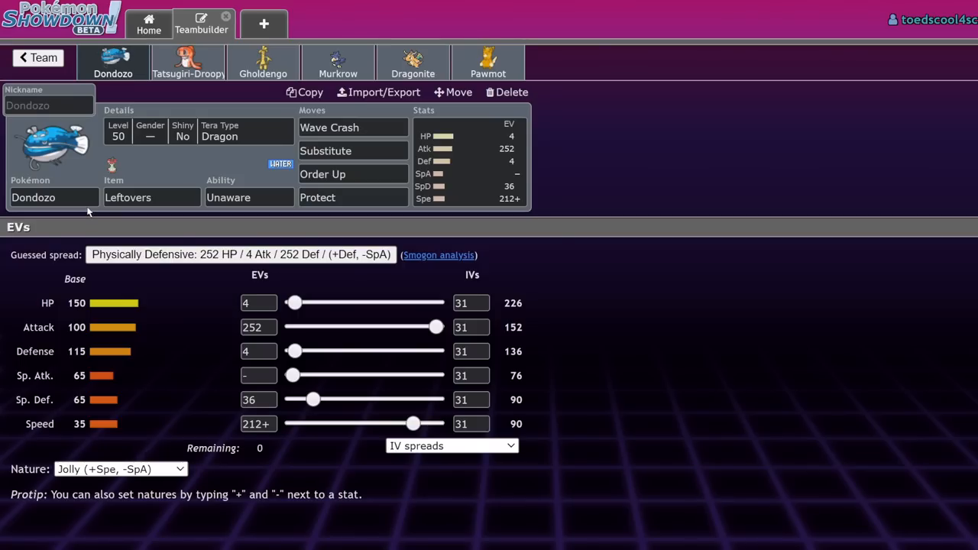
mouse_move(532, 116)
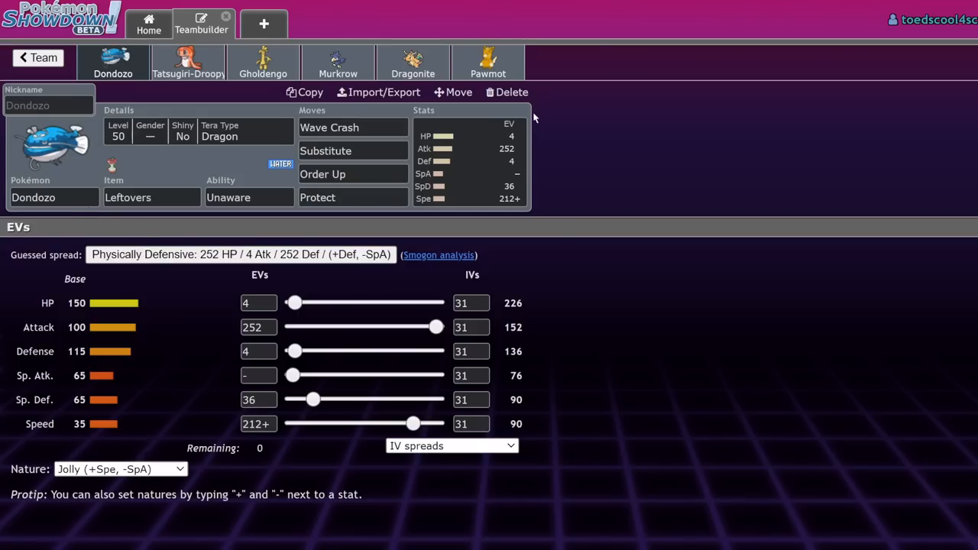
mouse_move(158, 74)
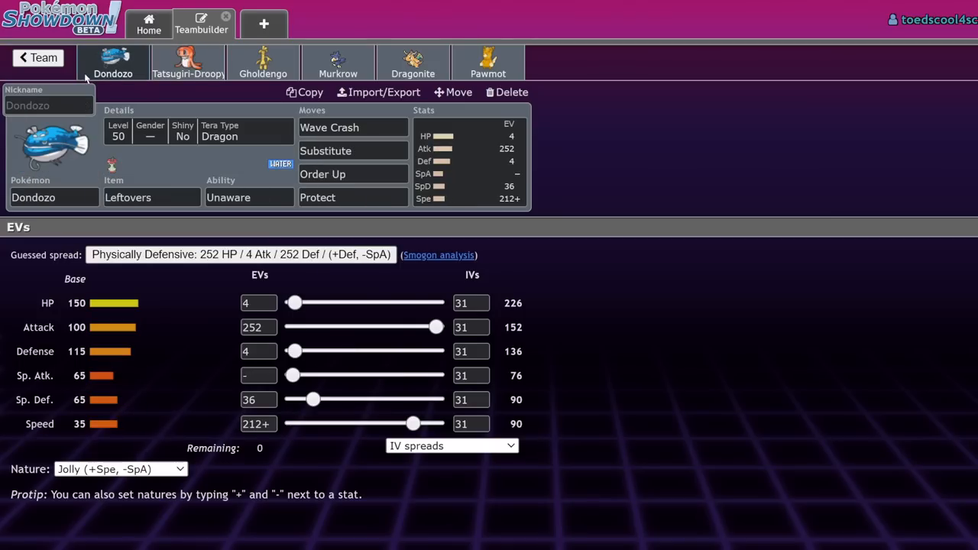
mouse_move(183, 309)
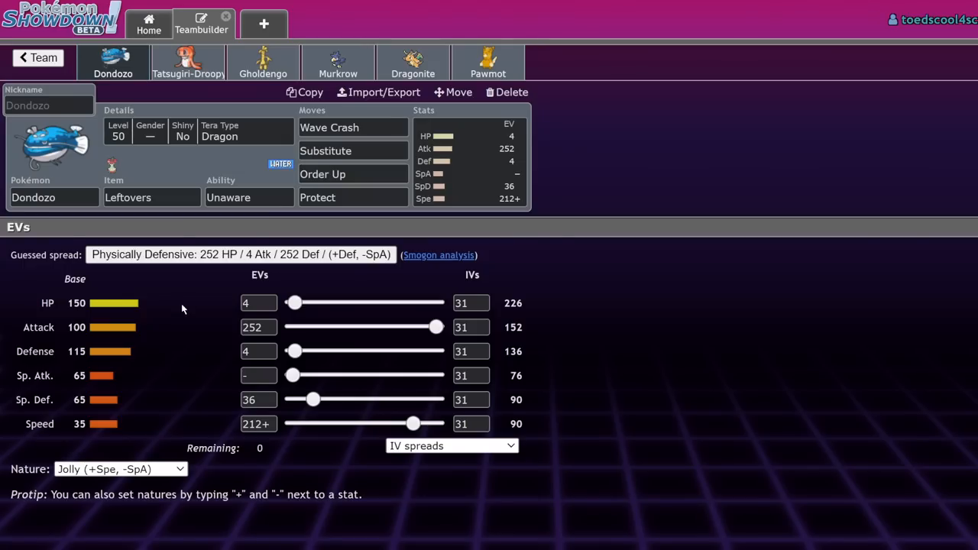
mouse_move(314, 63)
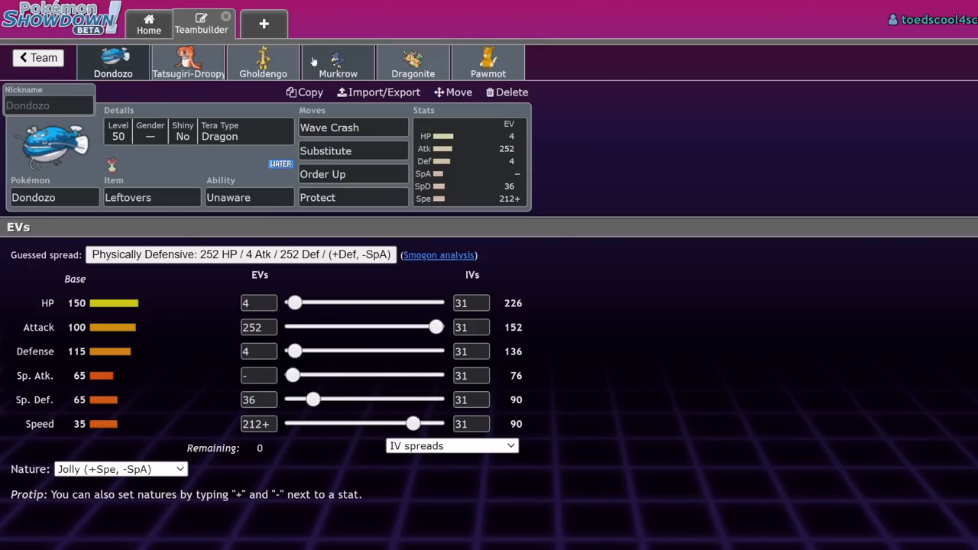
- Flip between Murkrow's and Gholdengo's sets, ending on Gholdengo's Choice Specs Modest build
left_click(263, 63)
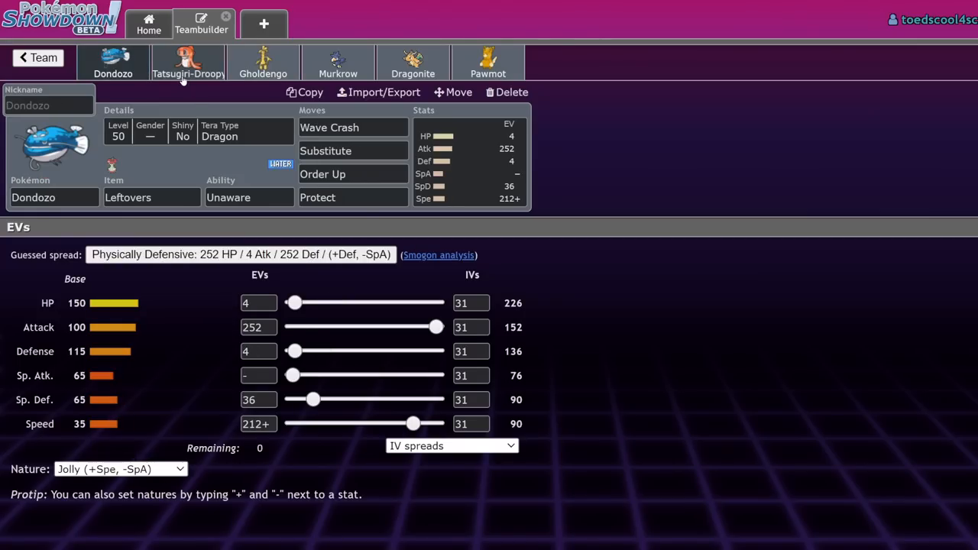
left_click(339, 63)
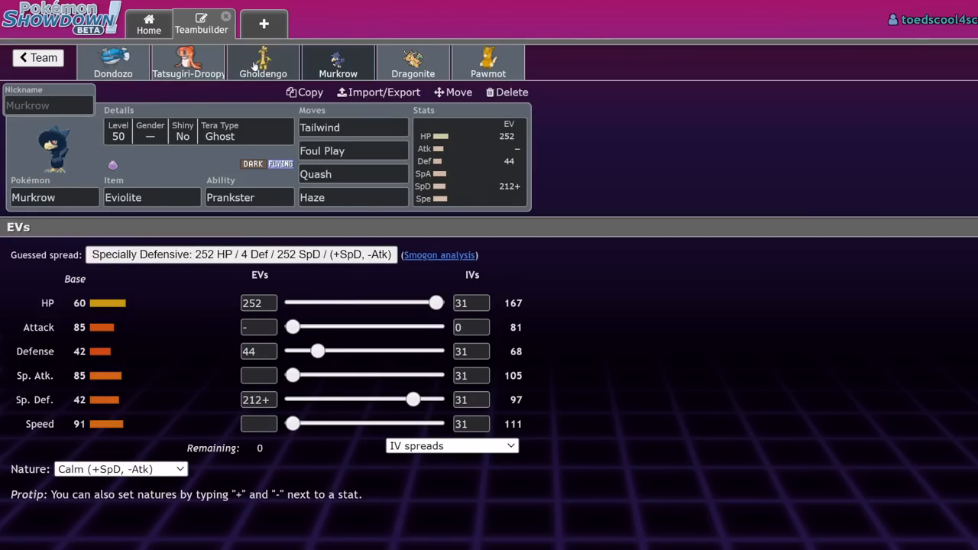
left_click(263, 63)
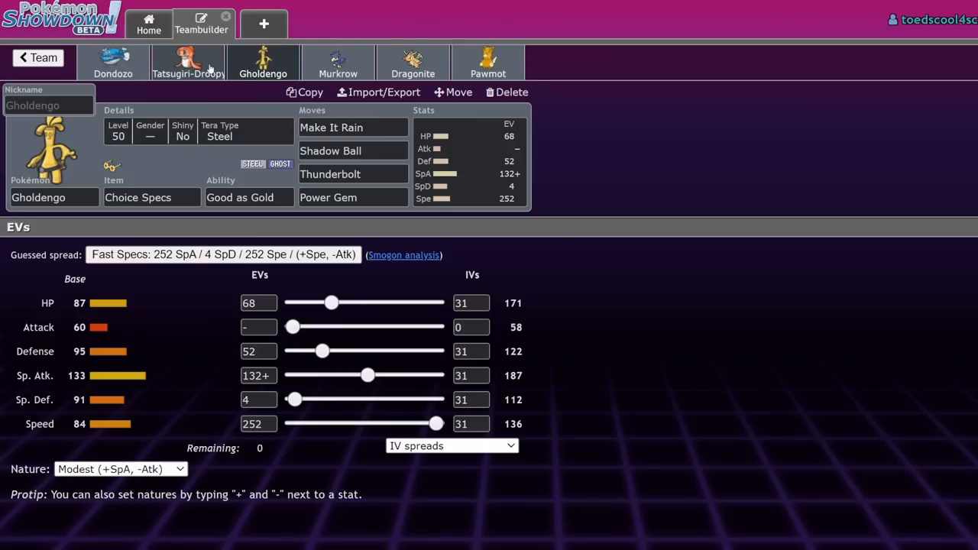
left_click(337, 63)
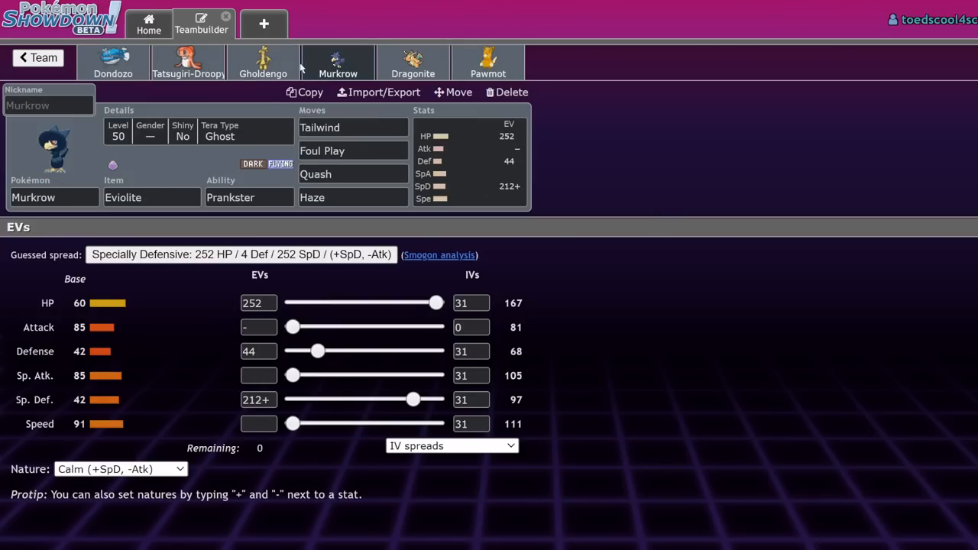
left_click(263, 63)
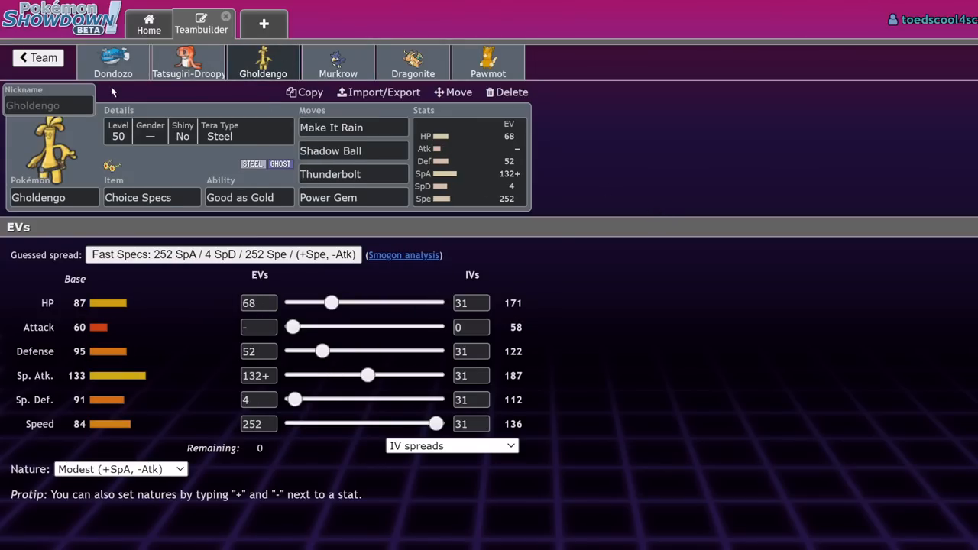
mouse_move(640, 198)
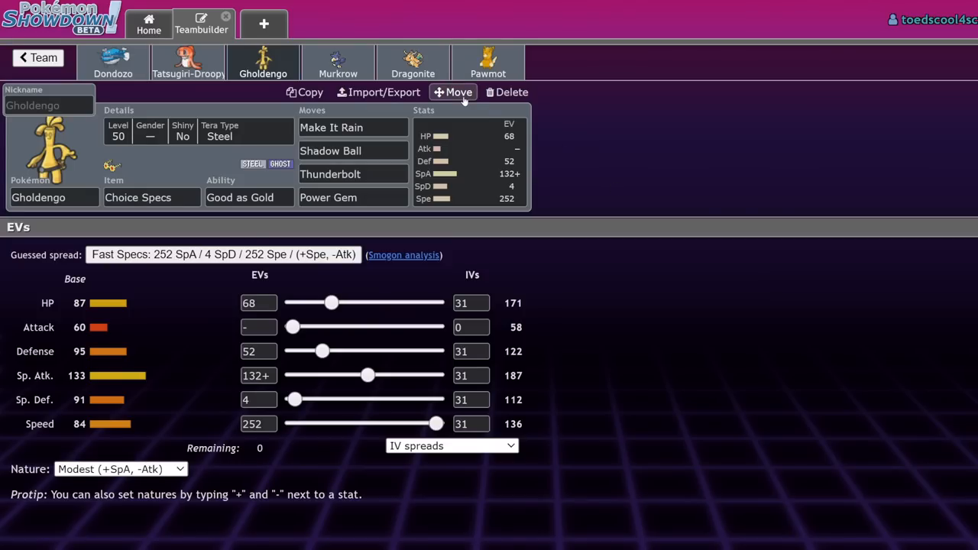
mouse_move(295, 70)
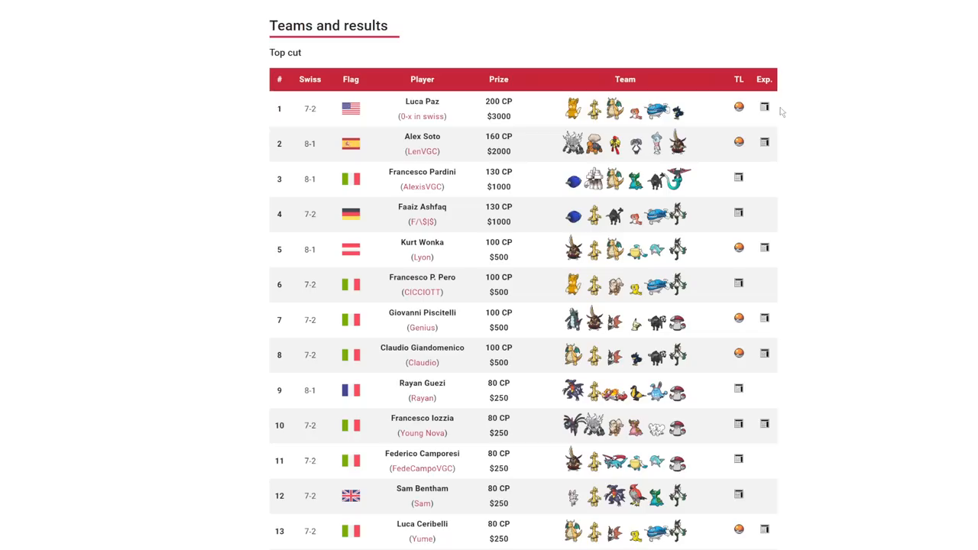
mouse_move(789, 133)
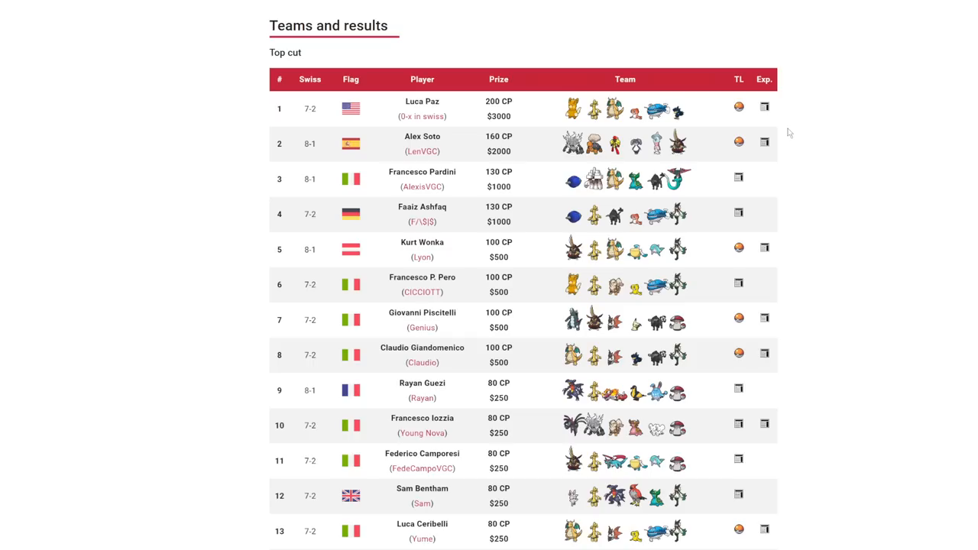
mouse_move(357, 102)
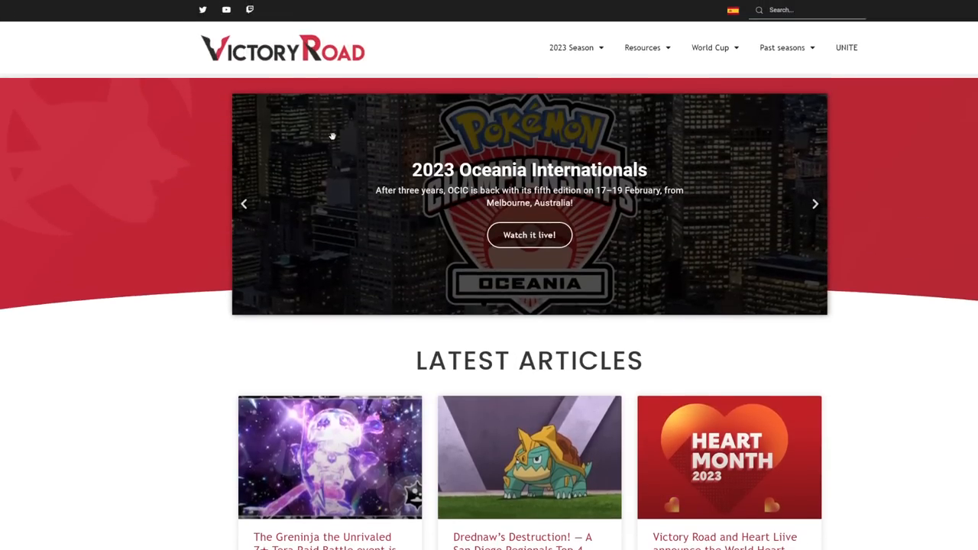
- Browse to the next page of Latest Articles and open the 2023 Orlando Regionals results article
scroll("down", 3)
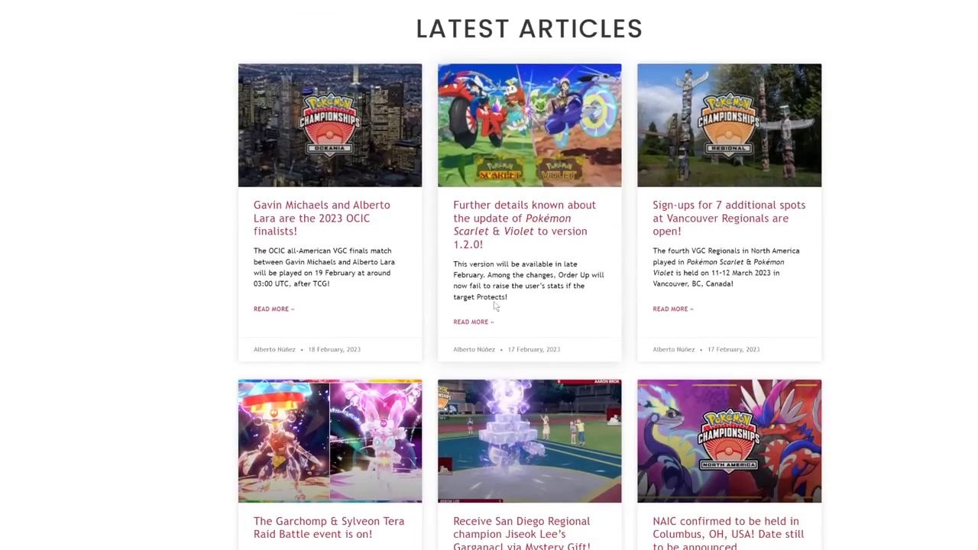
scroll("down", 3)
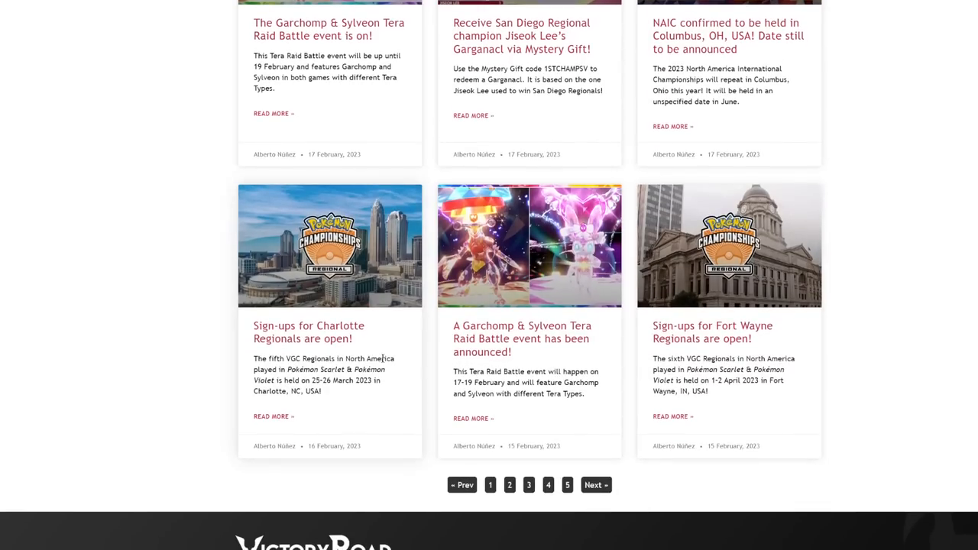
left_click(509, 484)
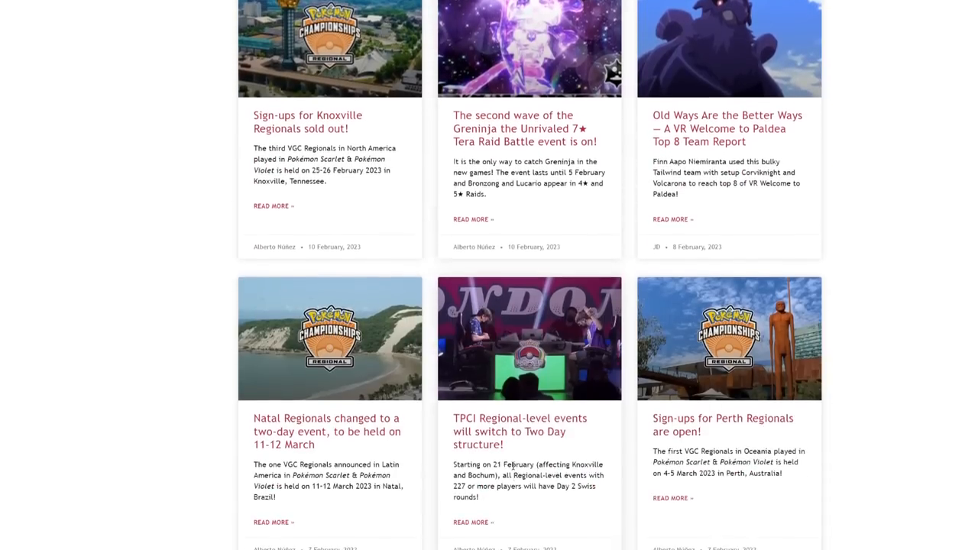
scroll("down", 3)
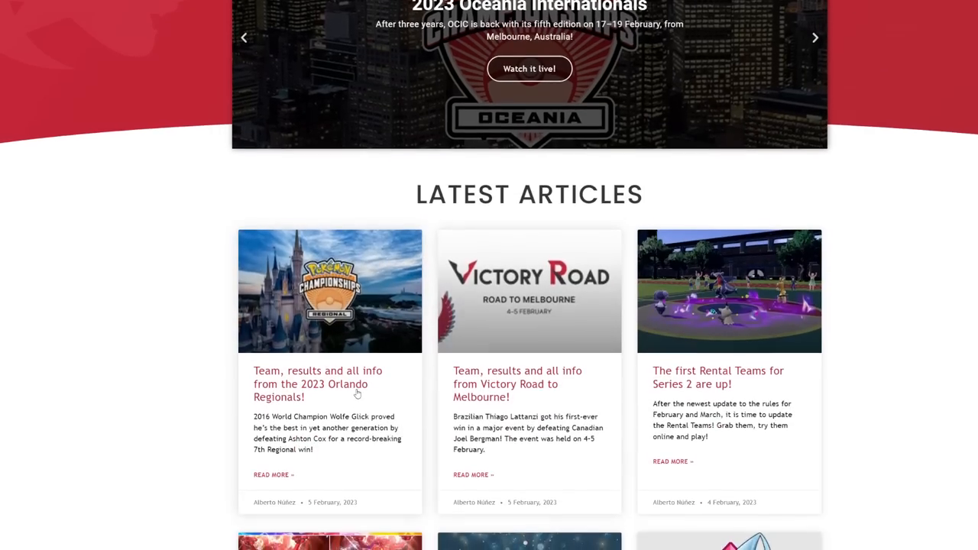
left_click(317, 384)
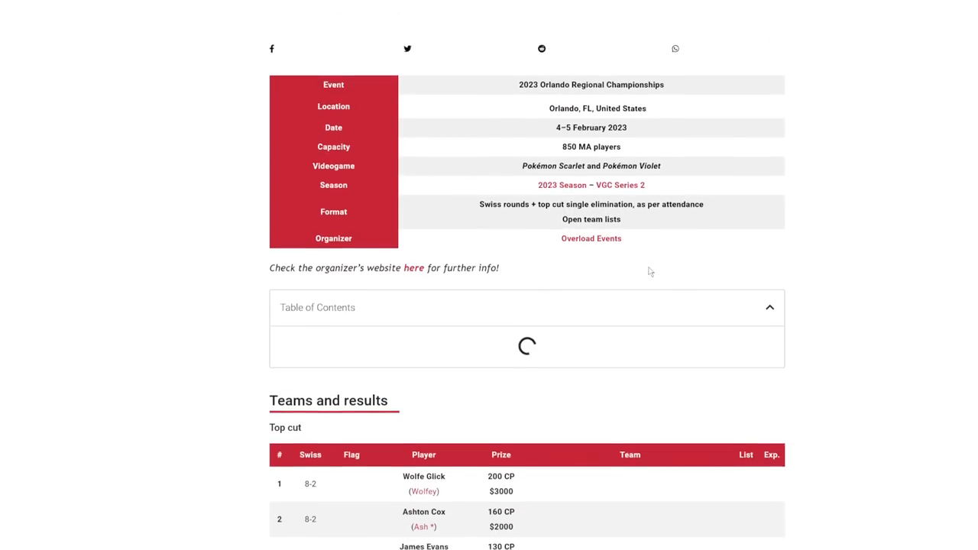
- Scroll through the Orlando top-cut table of players, records, prizes and team sprites
scroll("down", 3)
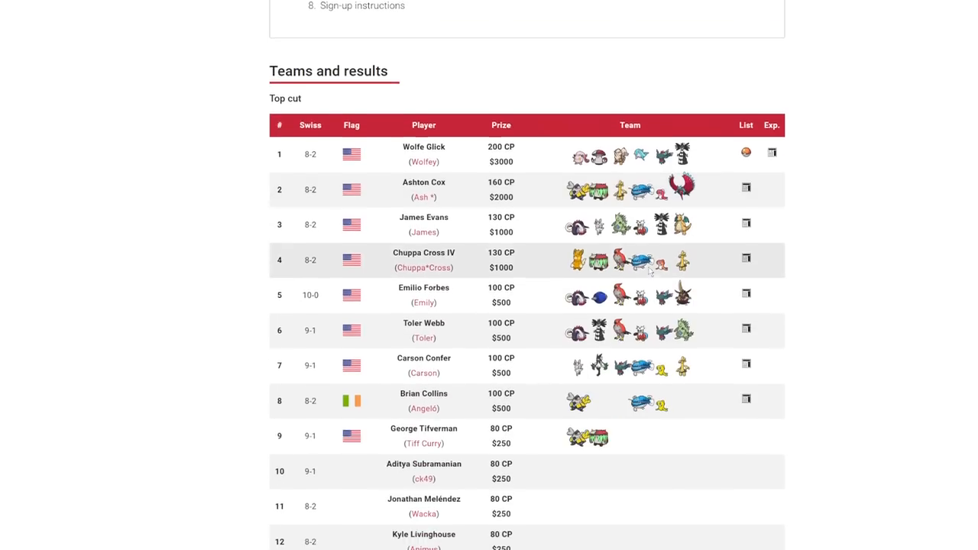
scroll("down", 3)
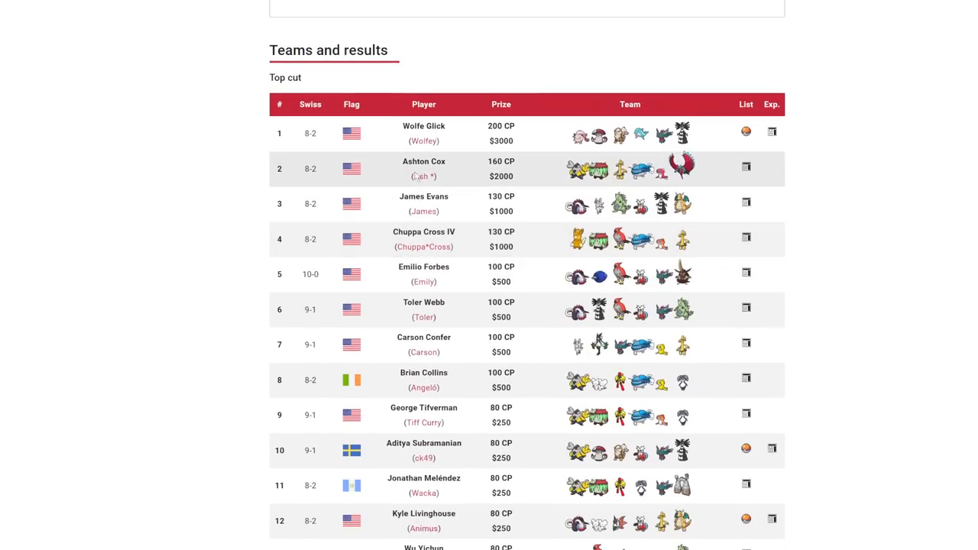
scroll("down", 3)
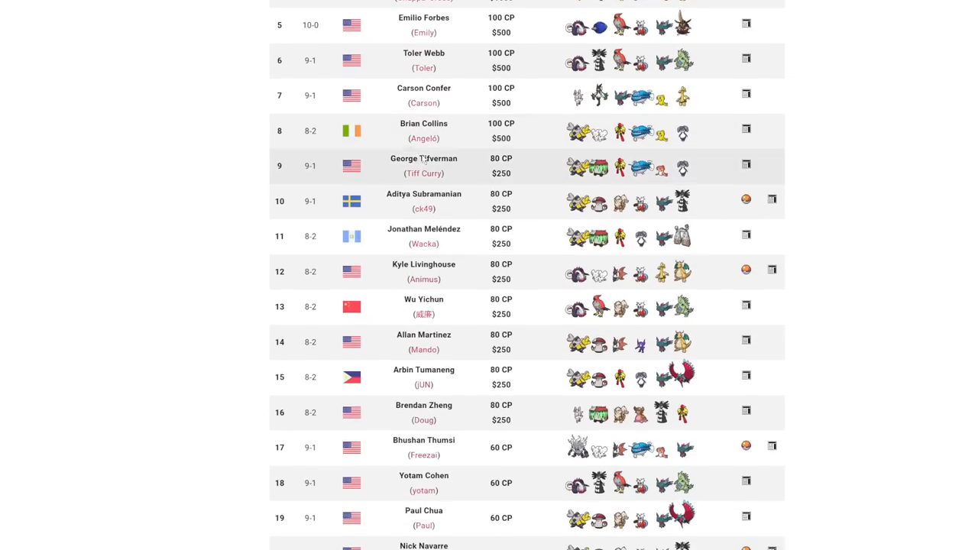
scroll("up", 3)
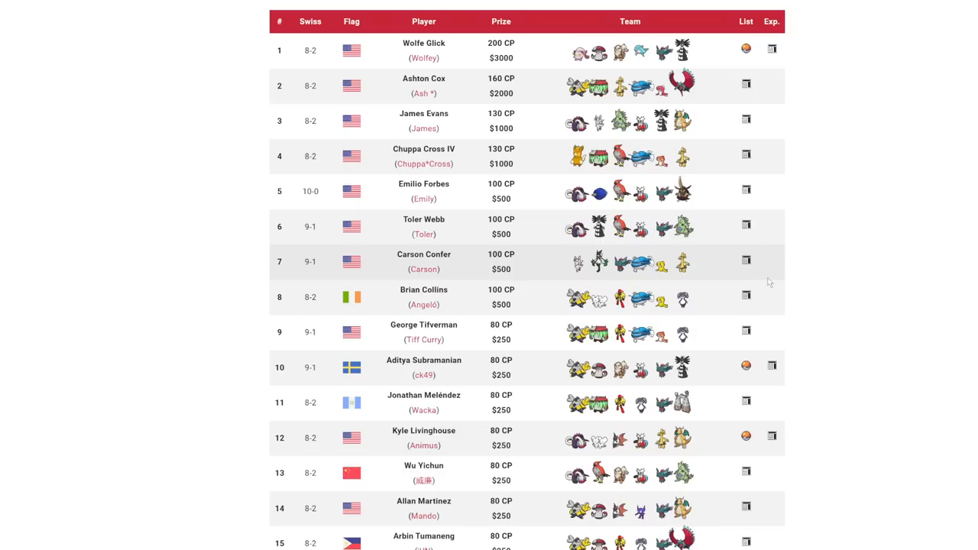
mouse_move(768, 279)
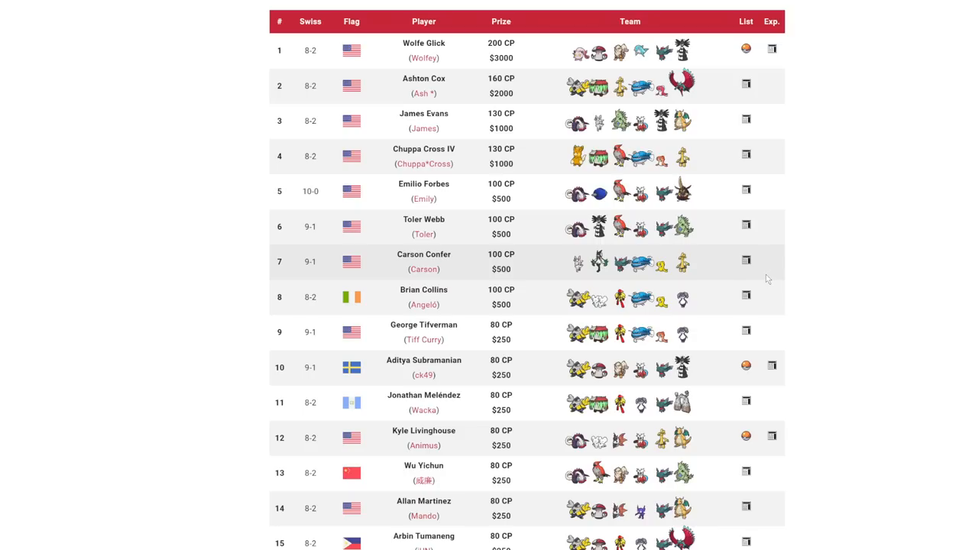
mouse_move(879, 242)
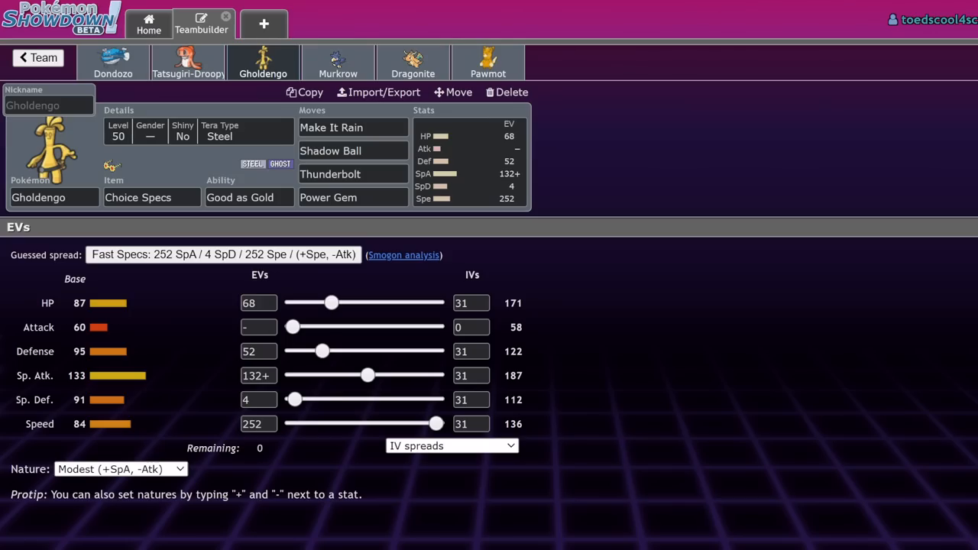
- Check Dondozo's Leftovers set and EVs, then return to the full team list
left_click(125, 67)
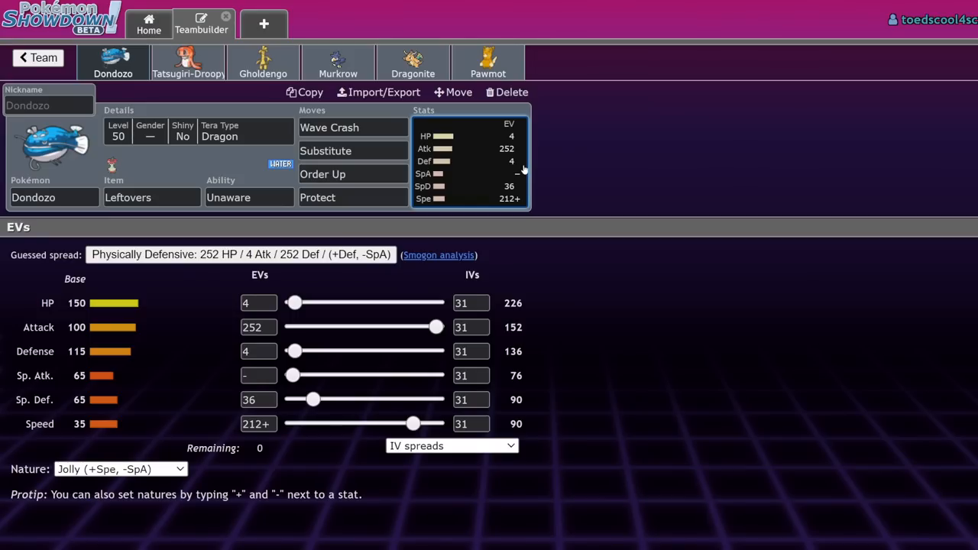
mouse_move(520, 169)
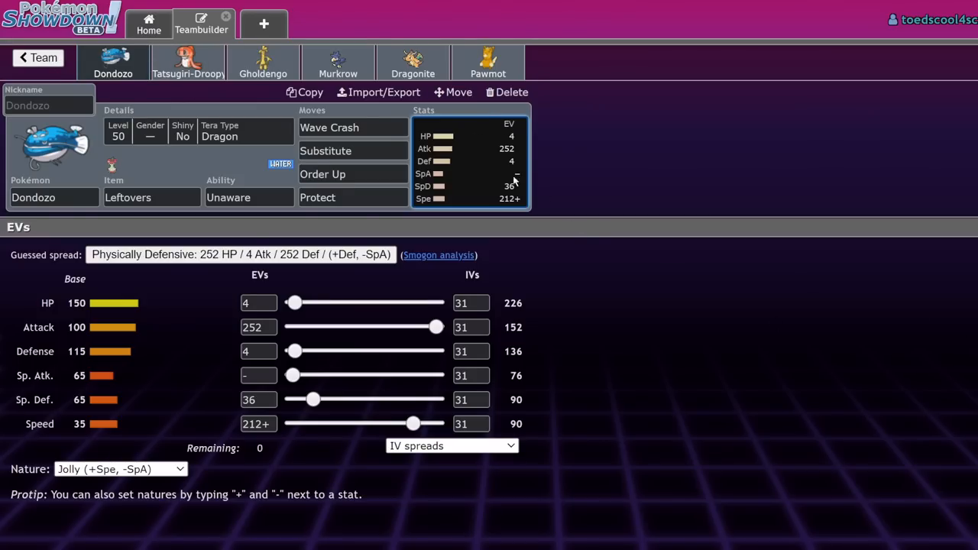
left_click(35, 58)
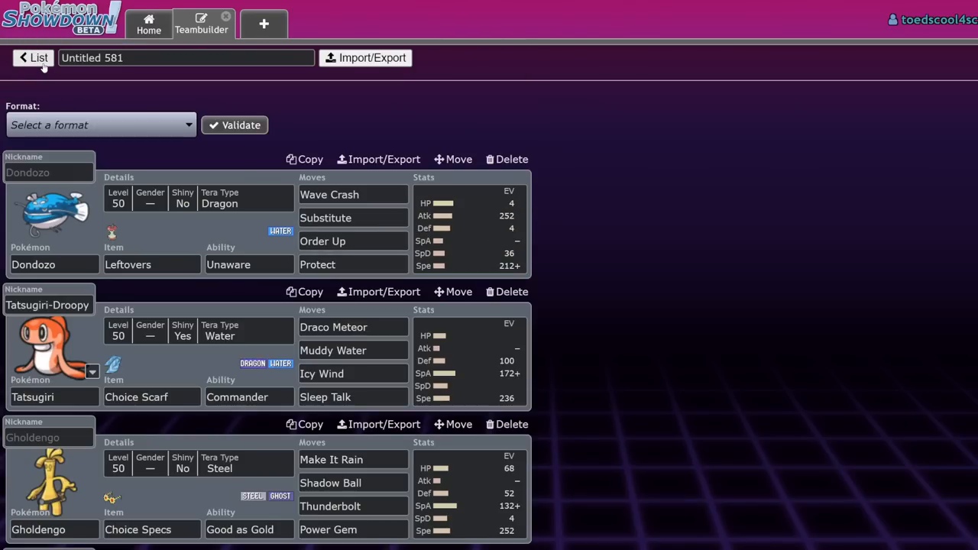
mouse_move(400, 292)
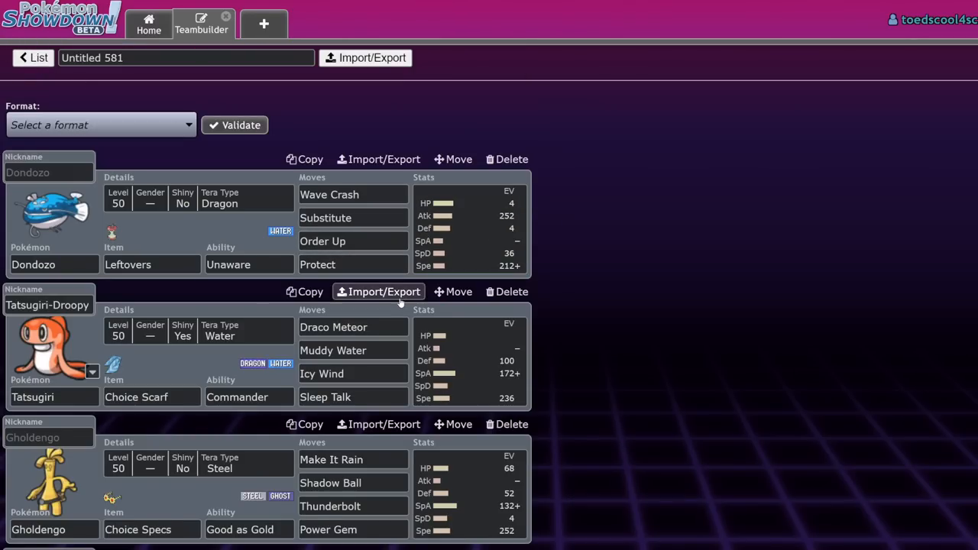
mouse_move(407, 307)
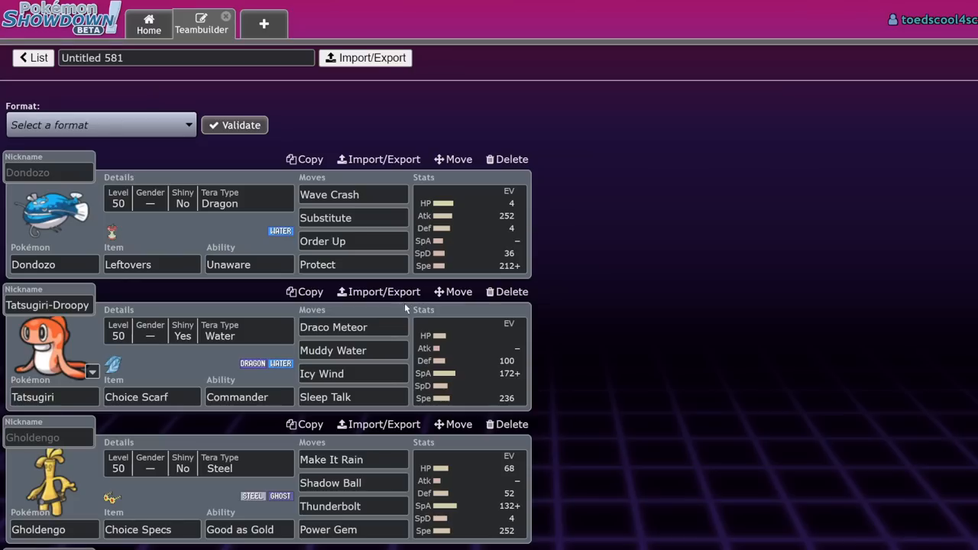